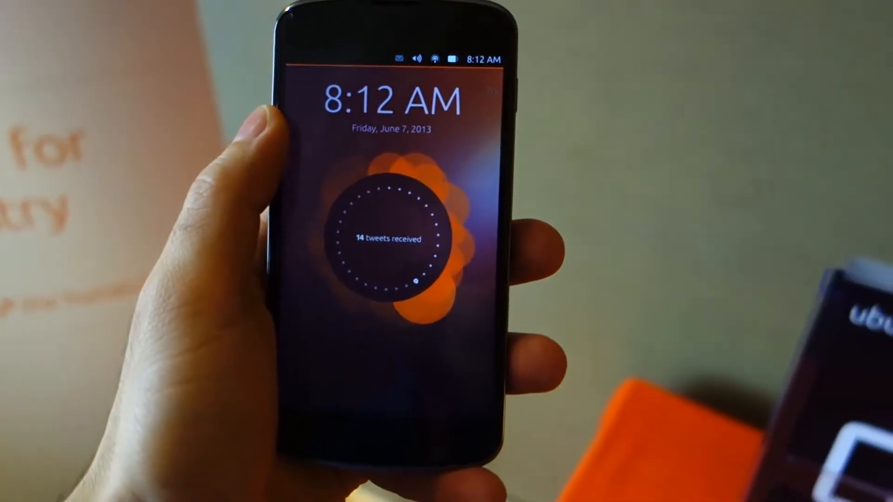
Scroll through the Apps scope's running apps and switch to the Home scope.
drag(274, 228, 370, 228)
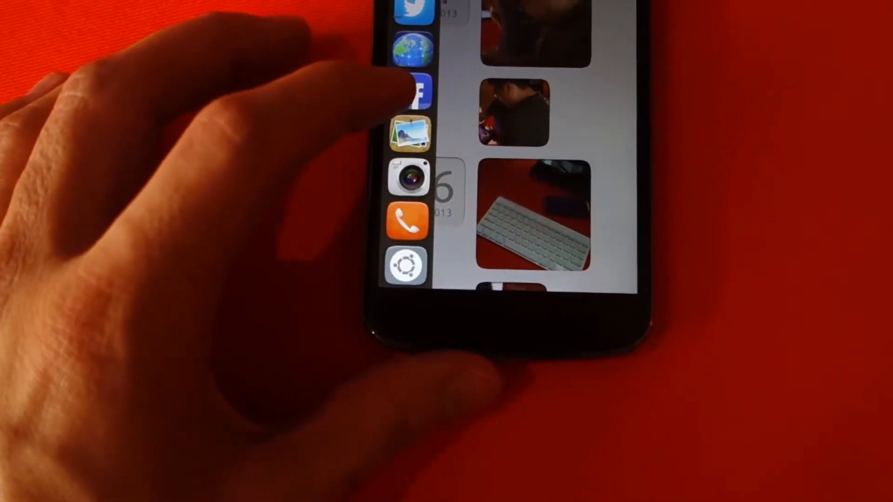
scroll(down, 3)
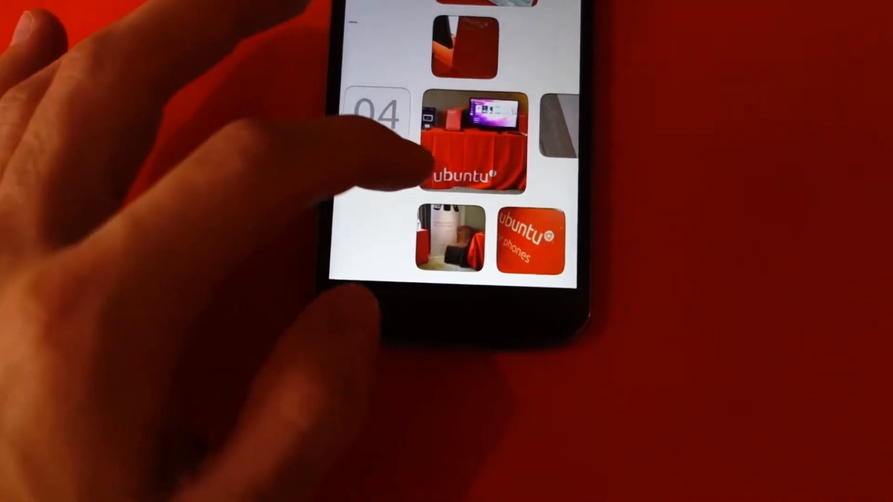
scroll(down, 3)
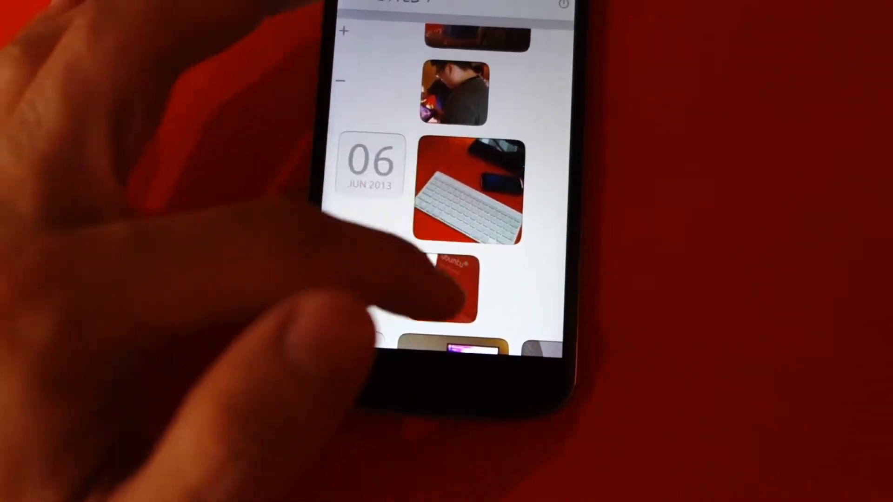
scroll(down, 3)
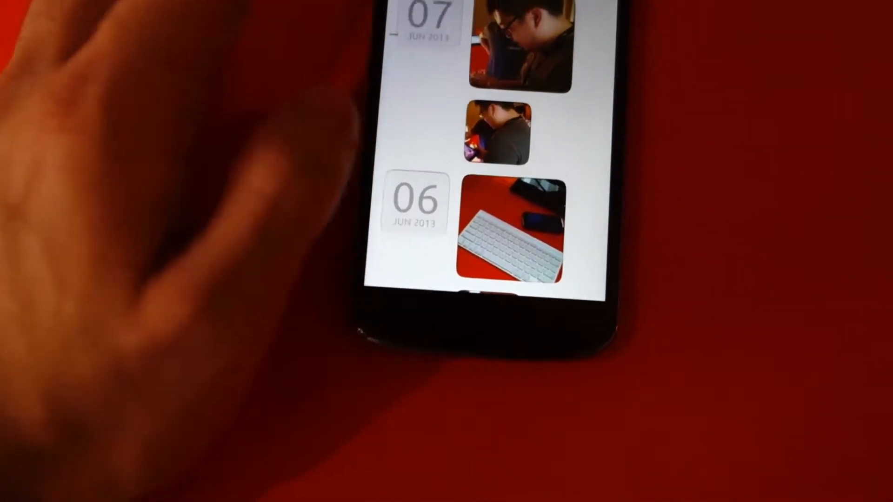
scroll(down, 3)
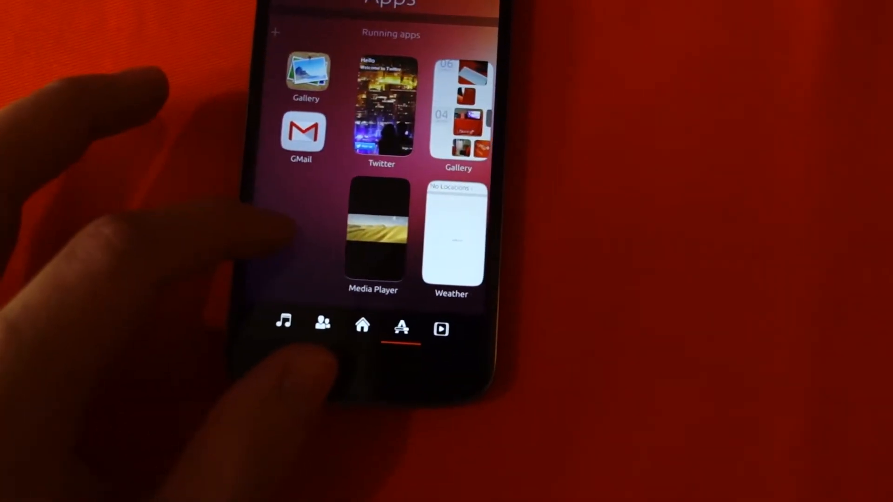
click(441, 329)
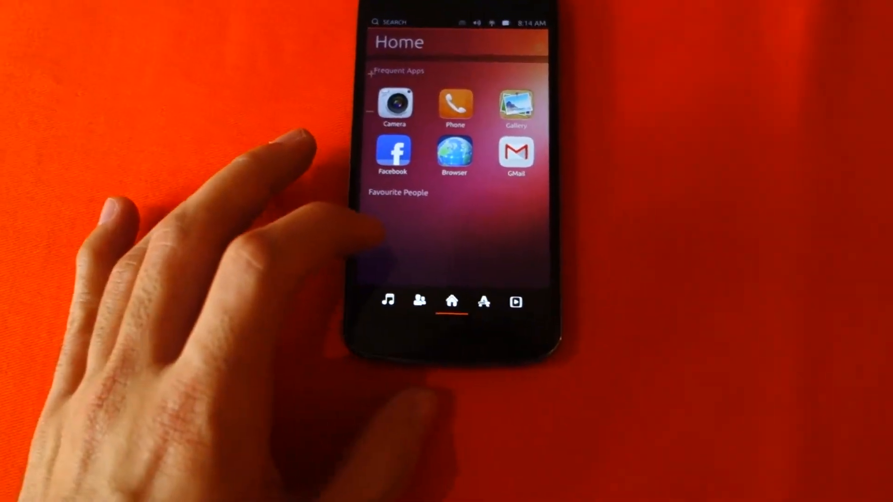
Switch from the Home scope to the empty People scope.
click(482, 276)
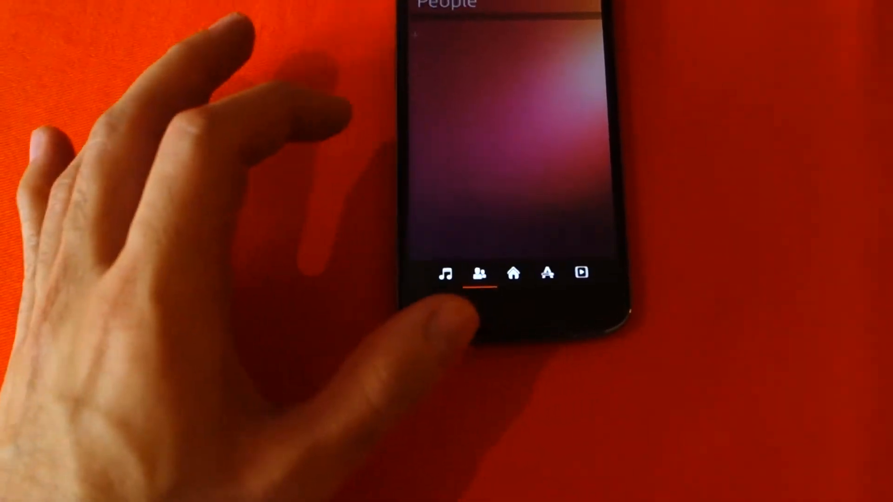